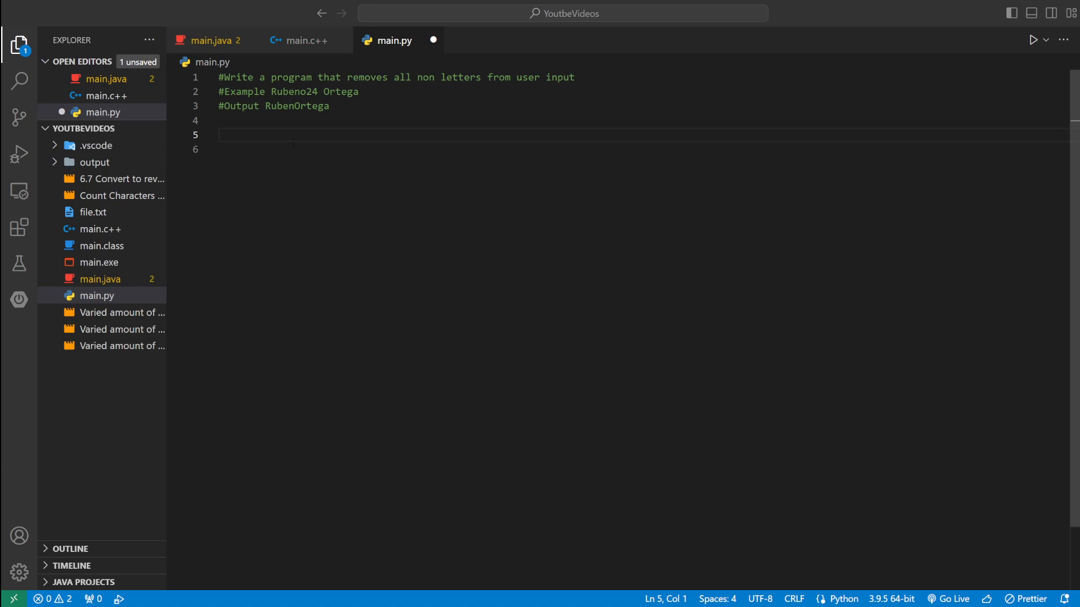
- Write userInput = input() and onlyLetters = '' below the comments
click(560, 77)
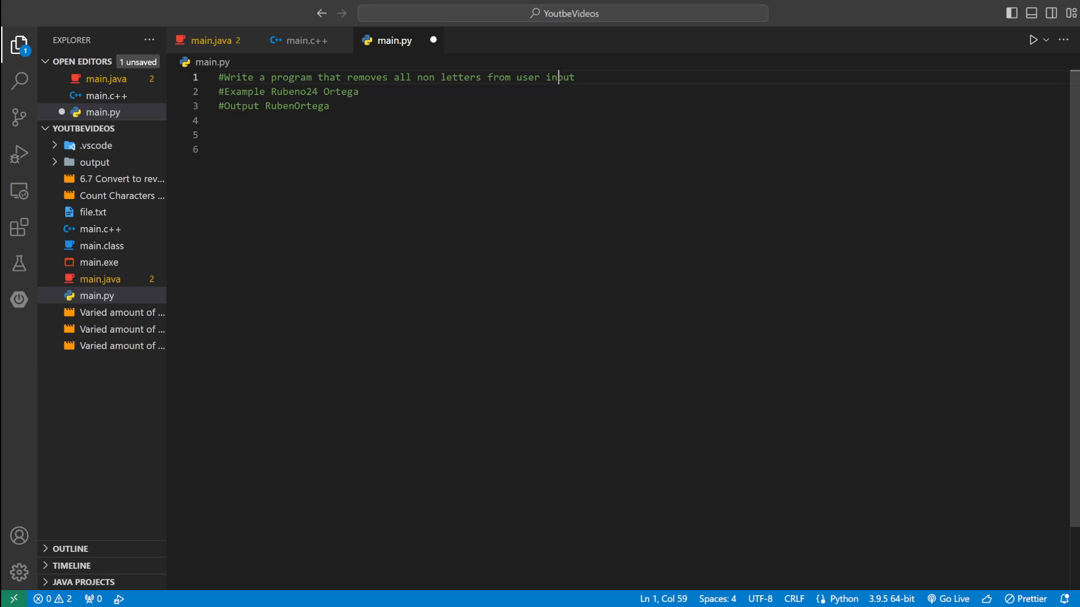
drag(271, 91, 359, 91)
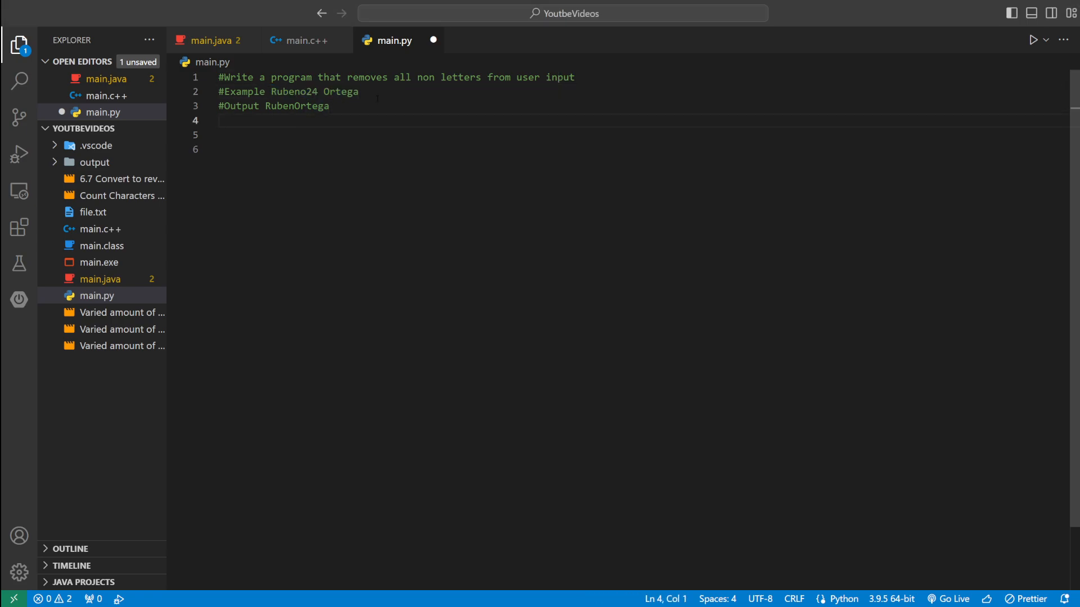
double_click(297, 106)
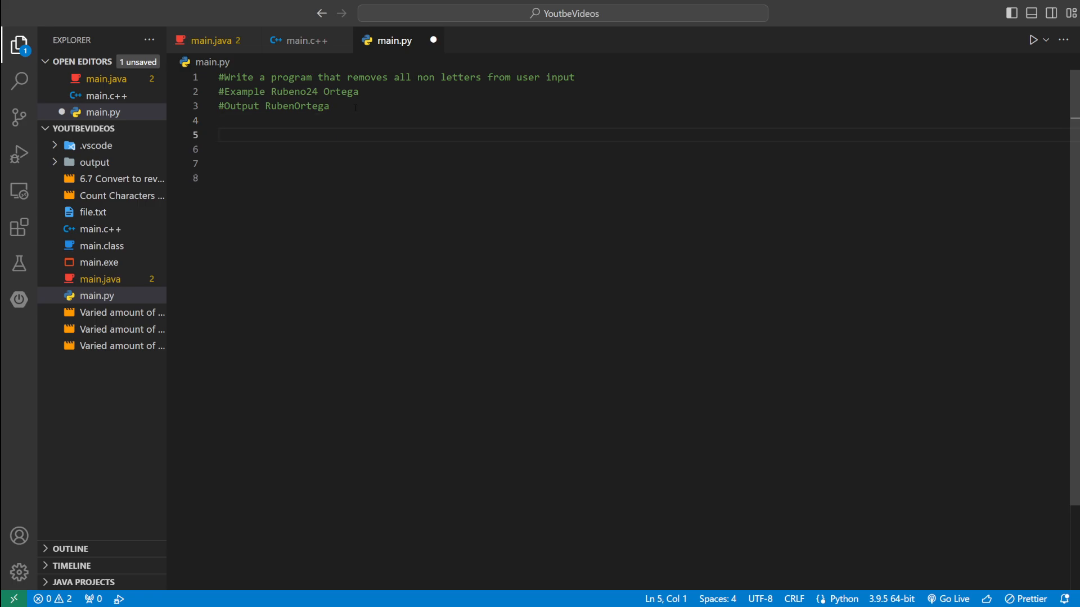
text(userInput = input()
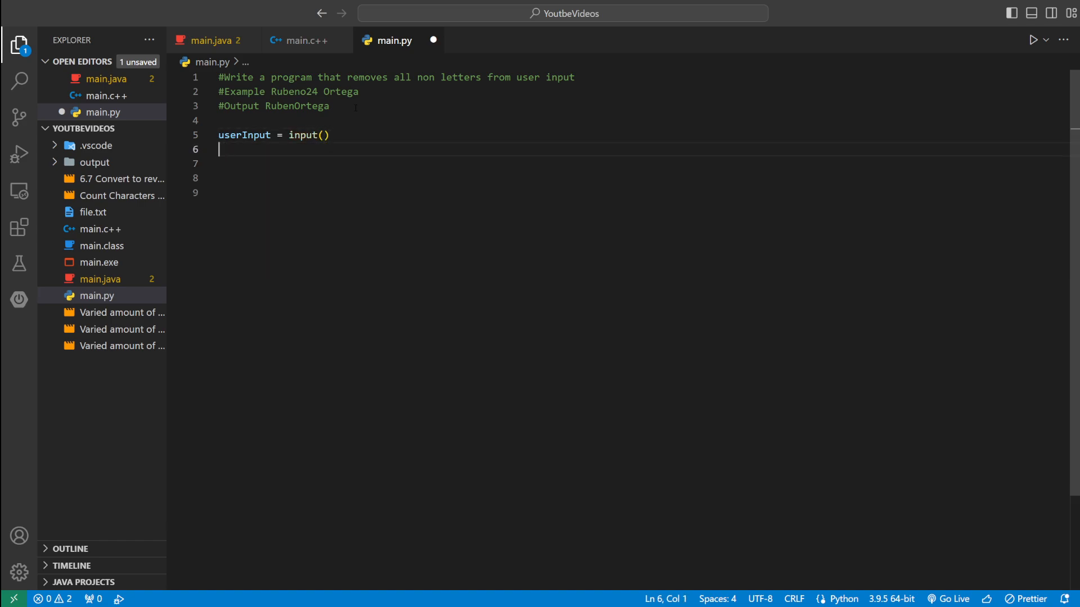
text(ony)
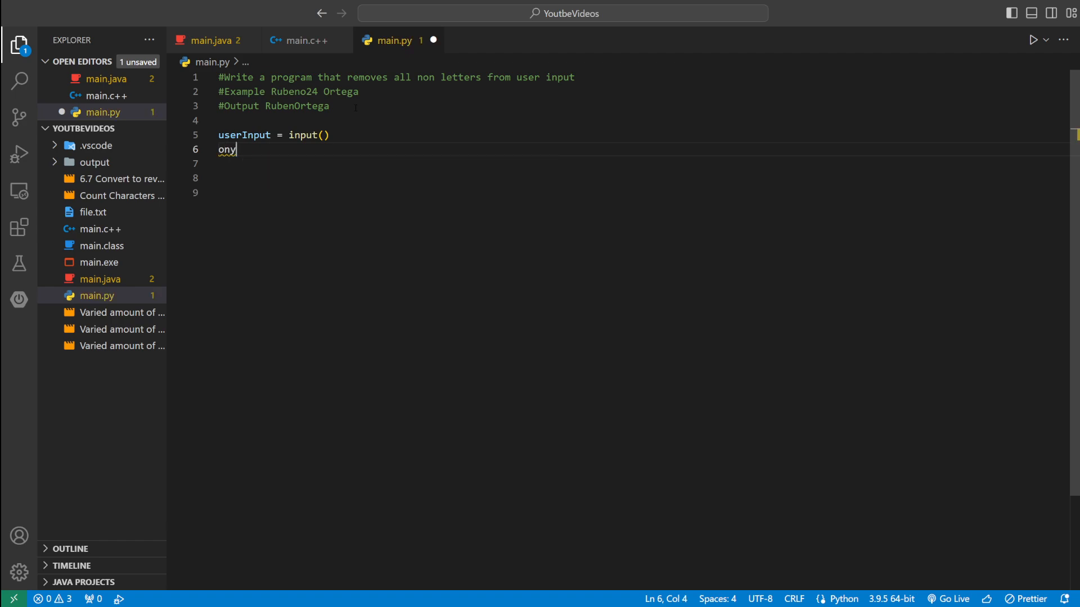
text(lyL:)
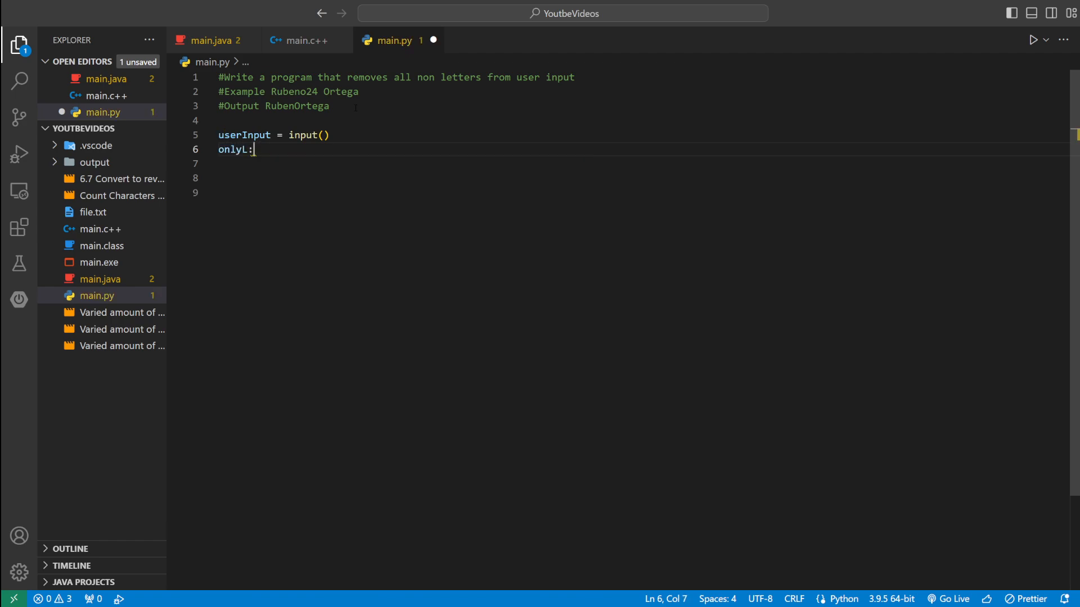
text(etters =)
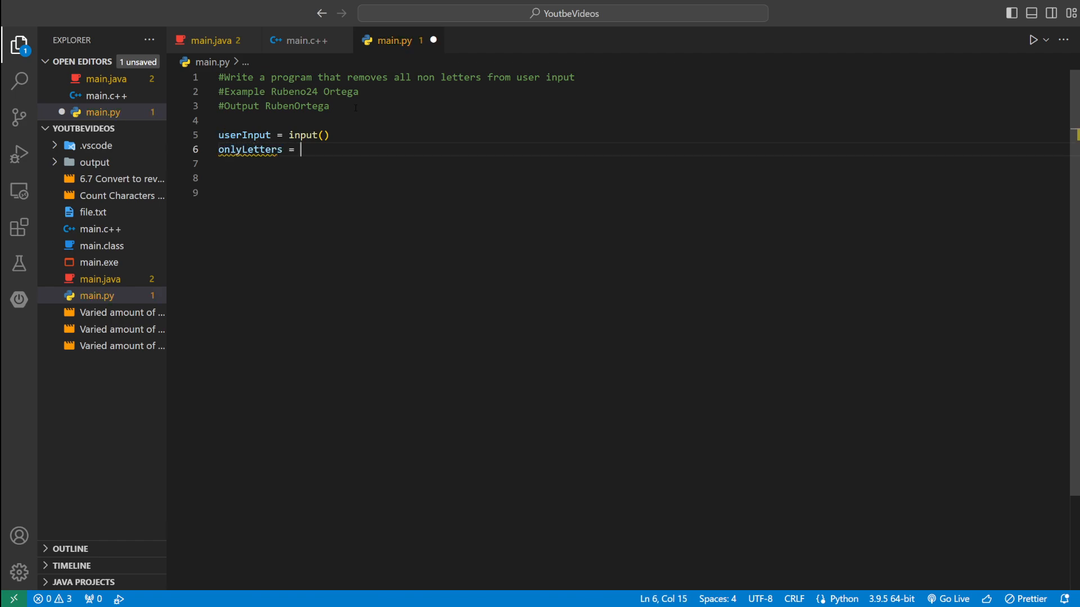
text('')
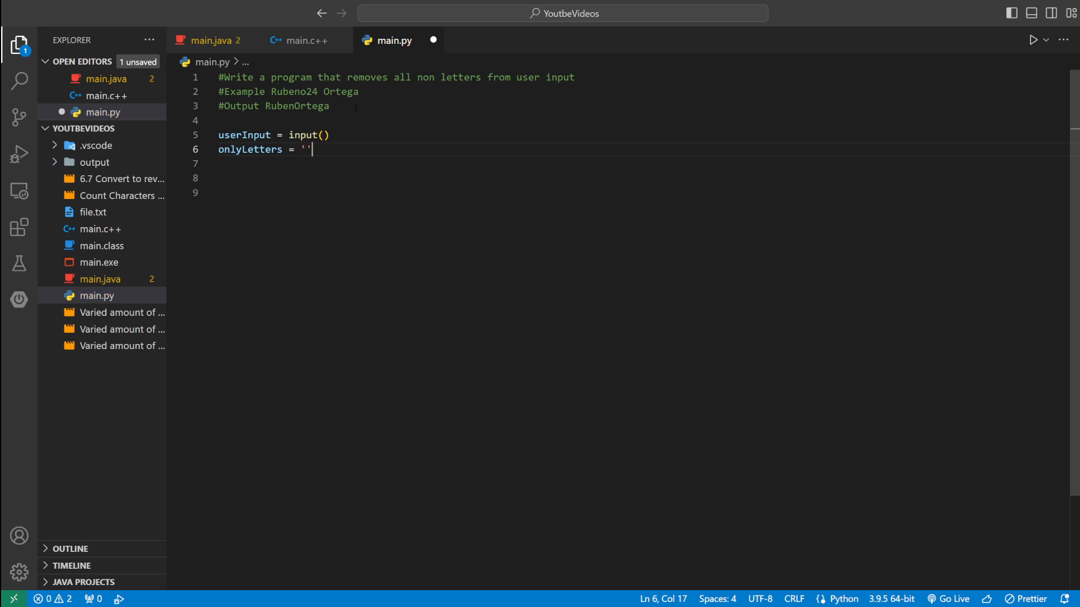
key(enter)
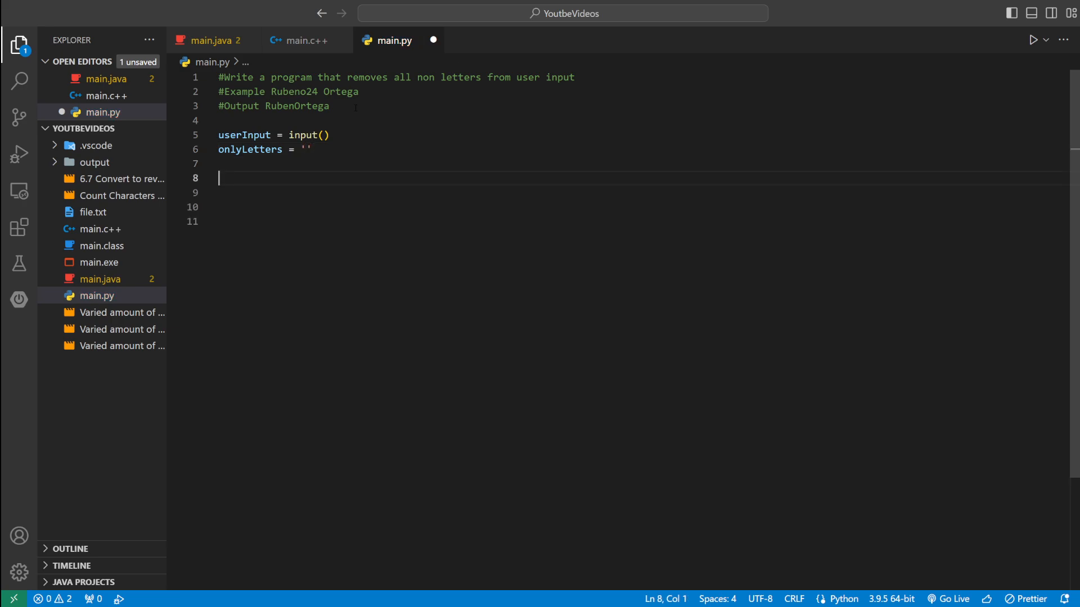
- Review the digits in the example input comment, then return to the onlyLetters line
click(358, 91)
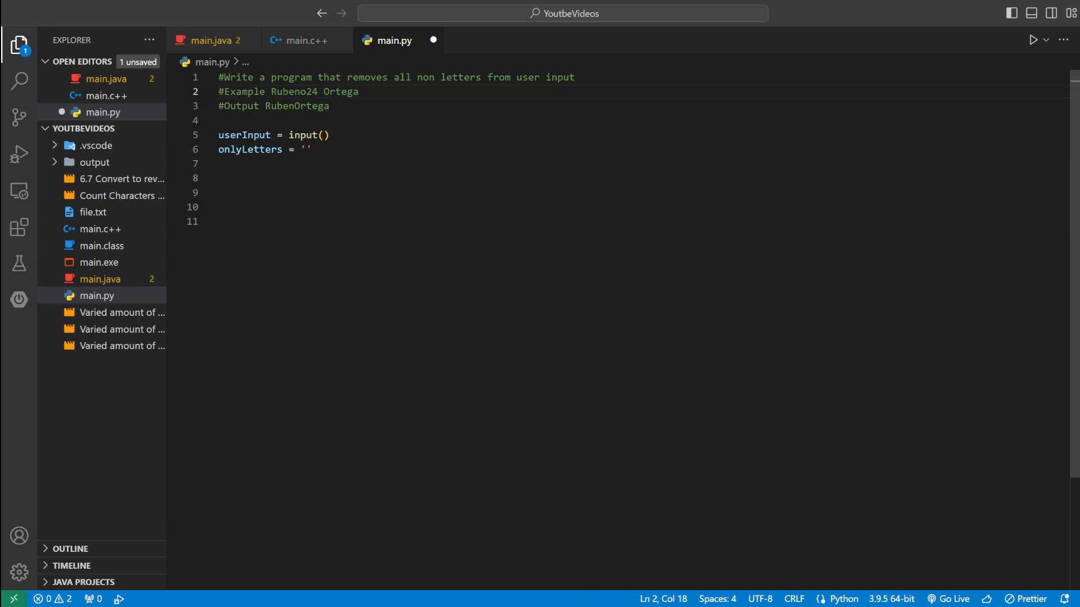
click(341, 91)
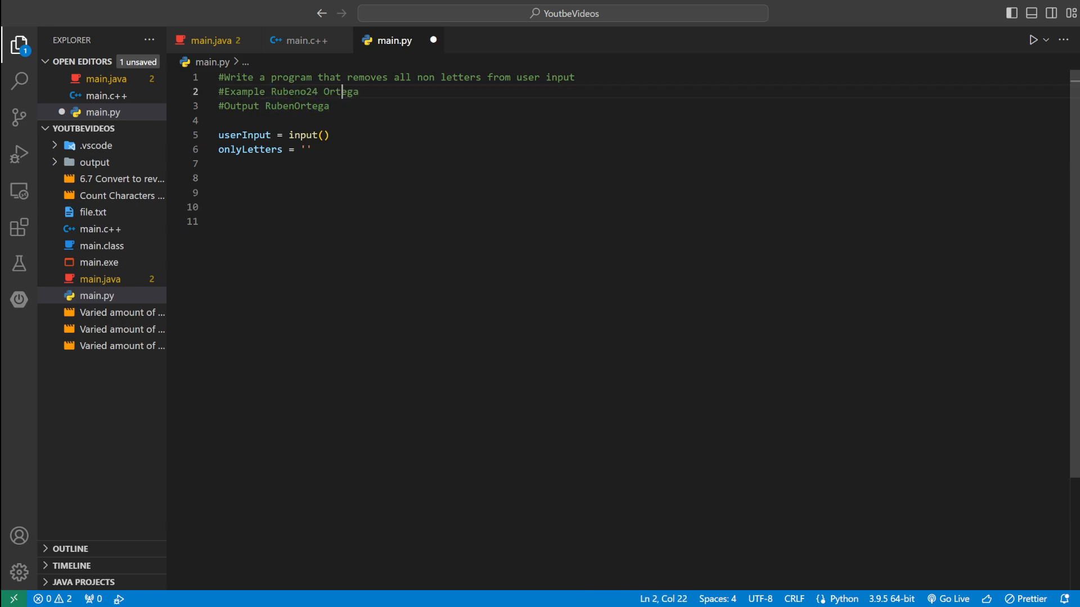
click(282, 91)
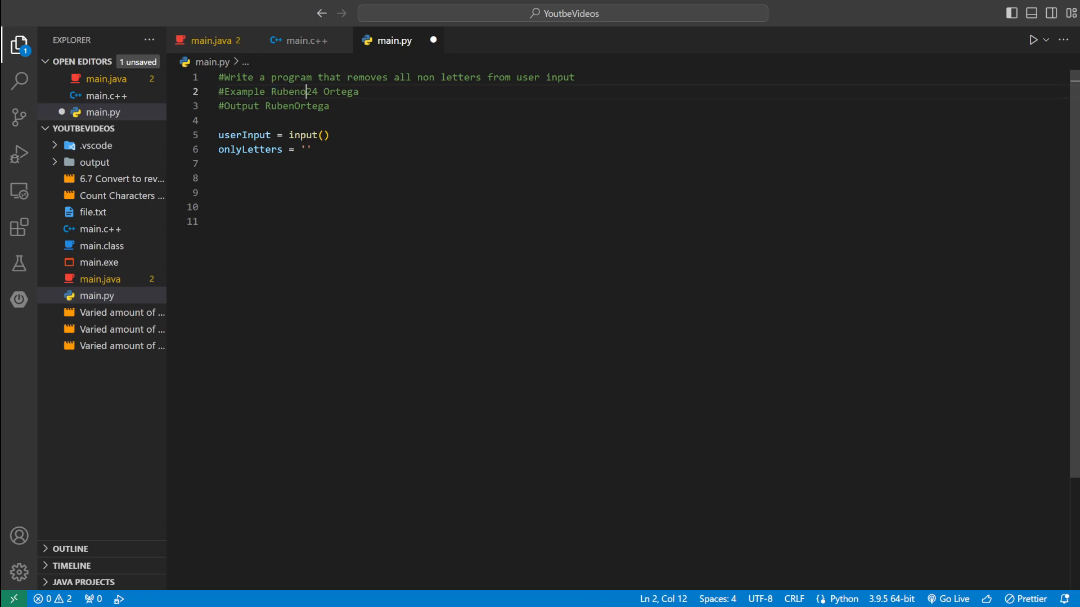
double_click(310, 91)
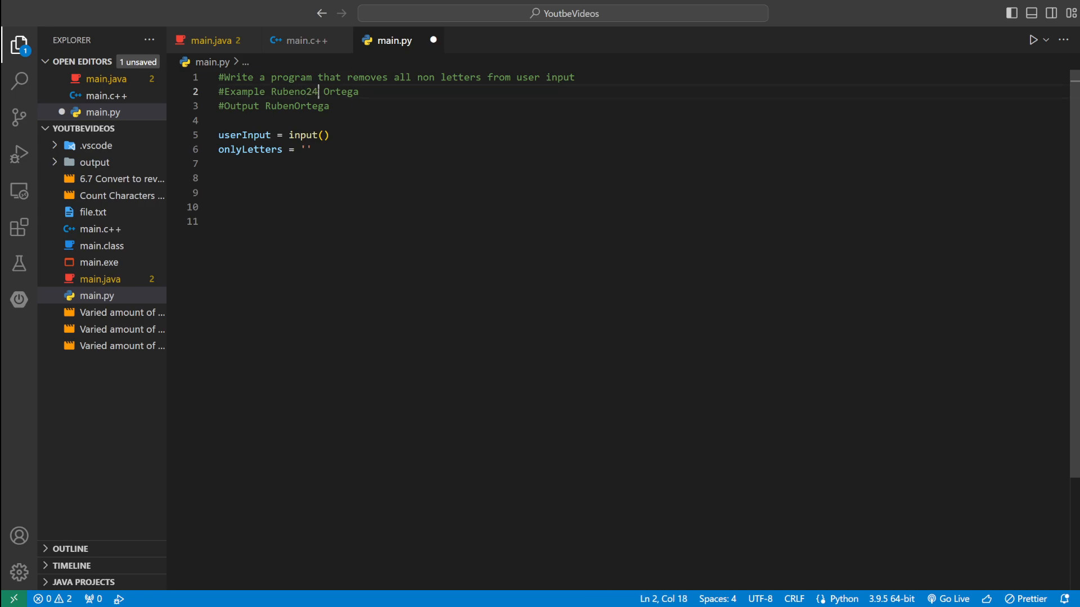
click(312, 150)
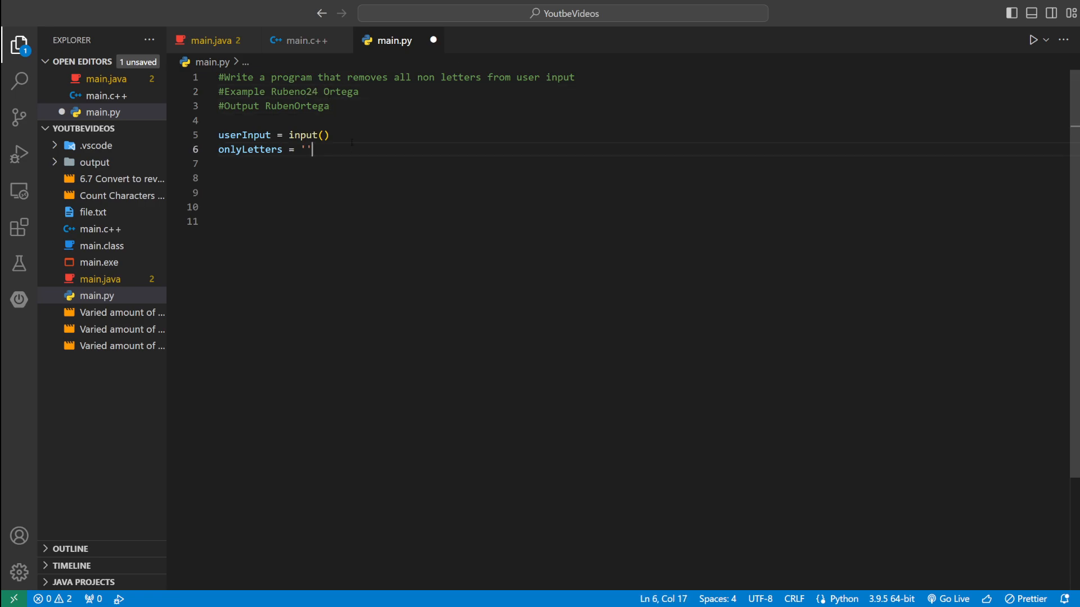
- Add a for loop iterating char over userInput
text(for)
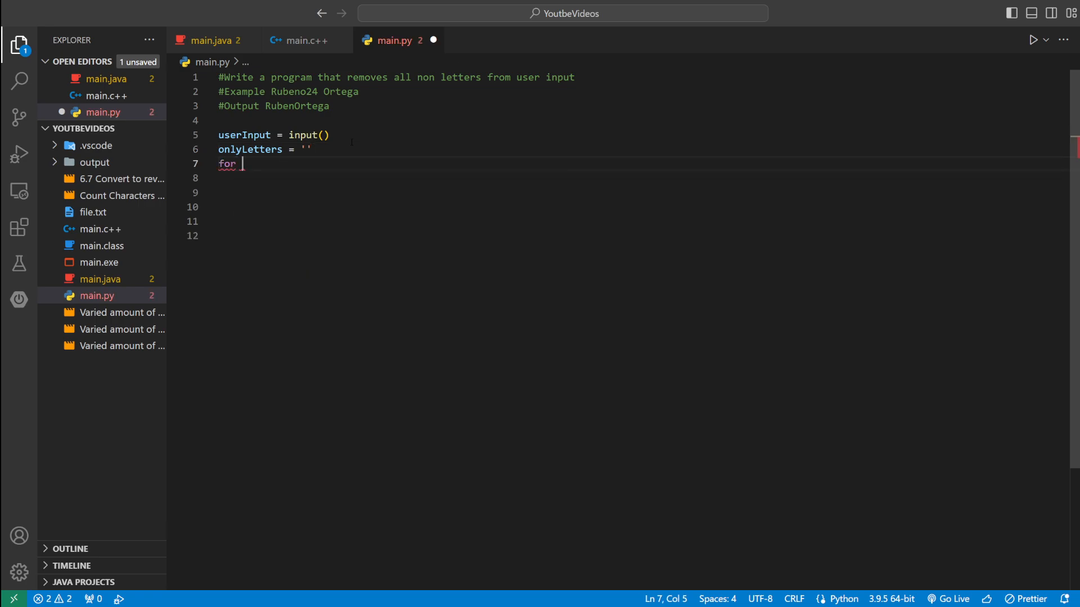
text(char in)
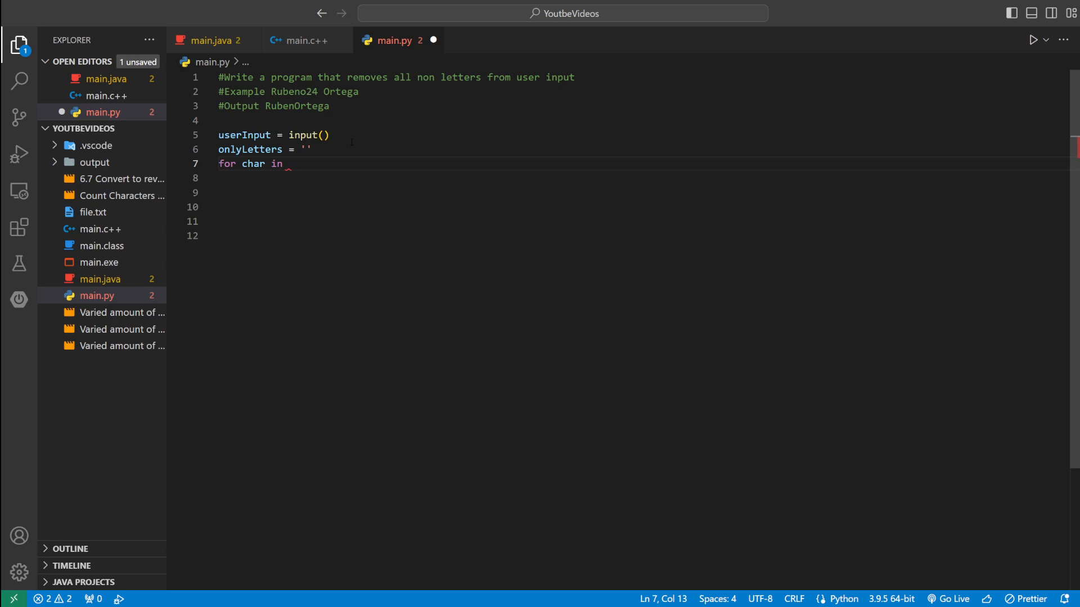
text(userInput:)
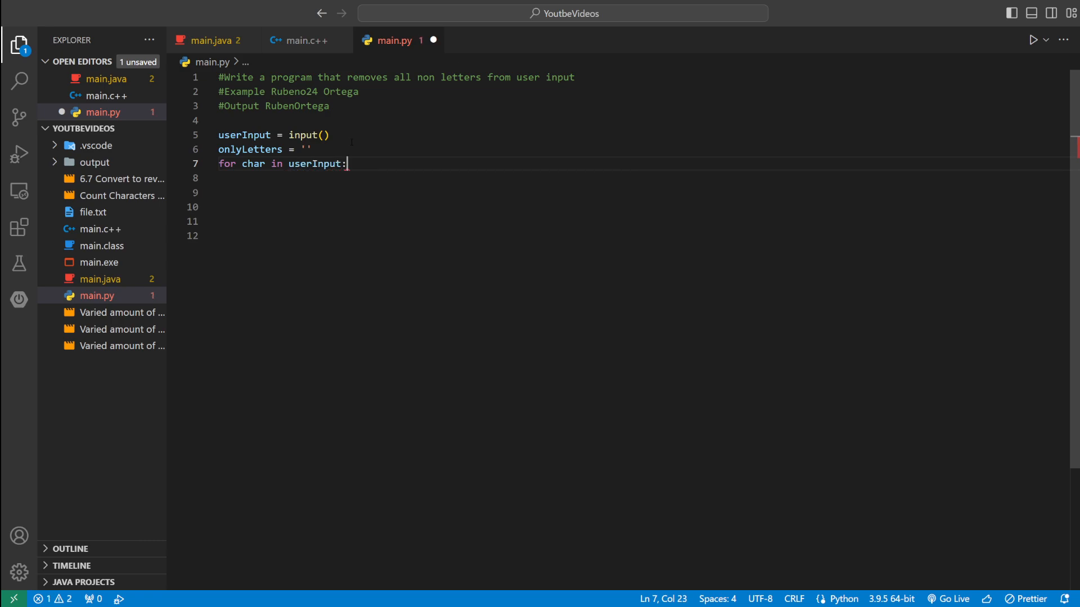
- Add the condition if ('A'<=char<='Z') or ('a'<=char<='z'): inside the loop
text(if()
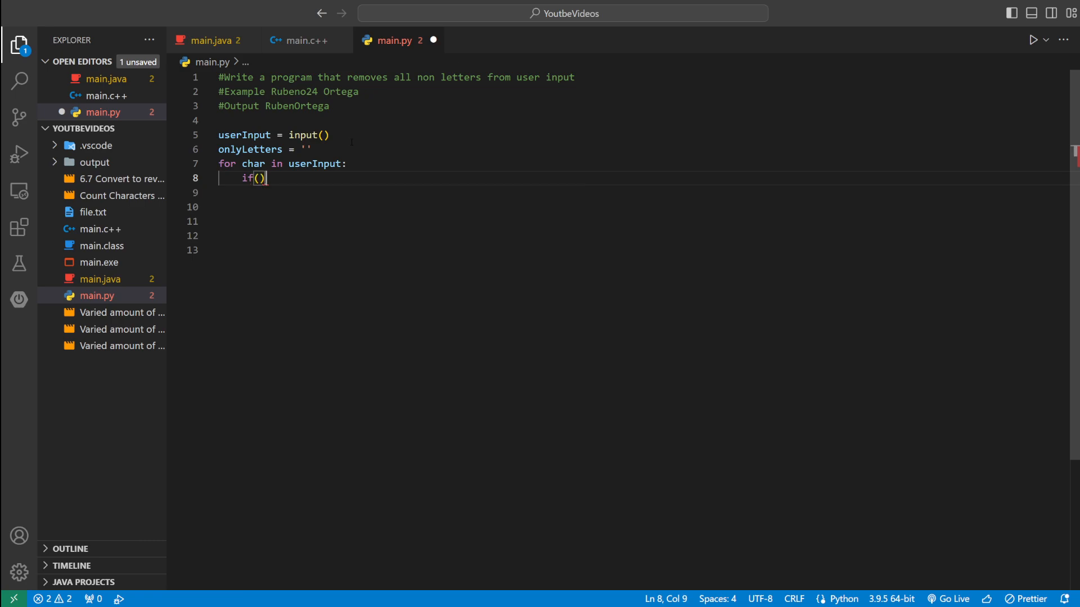
text(char)
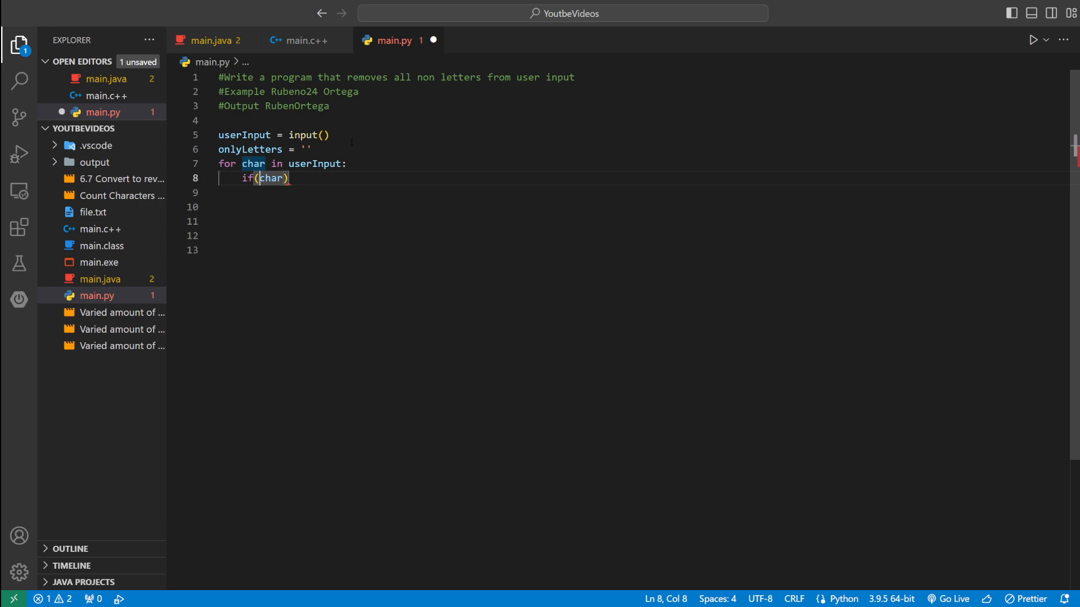
text(<)
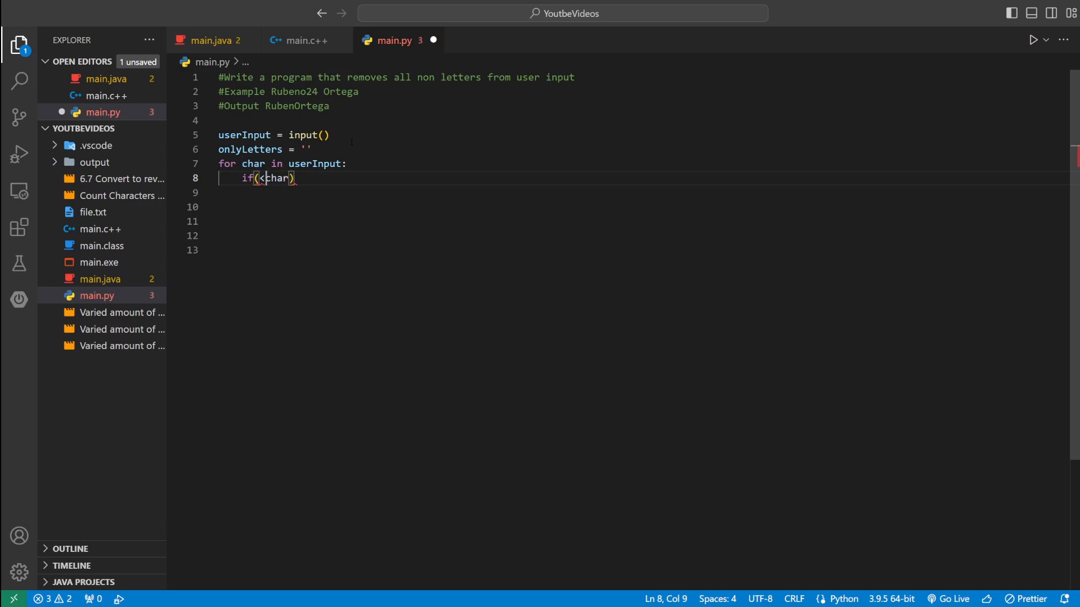
text(=)
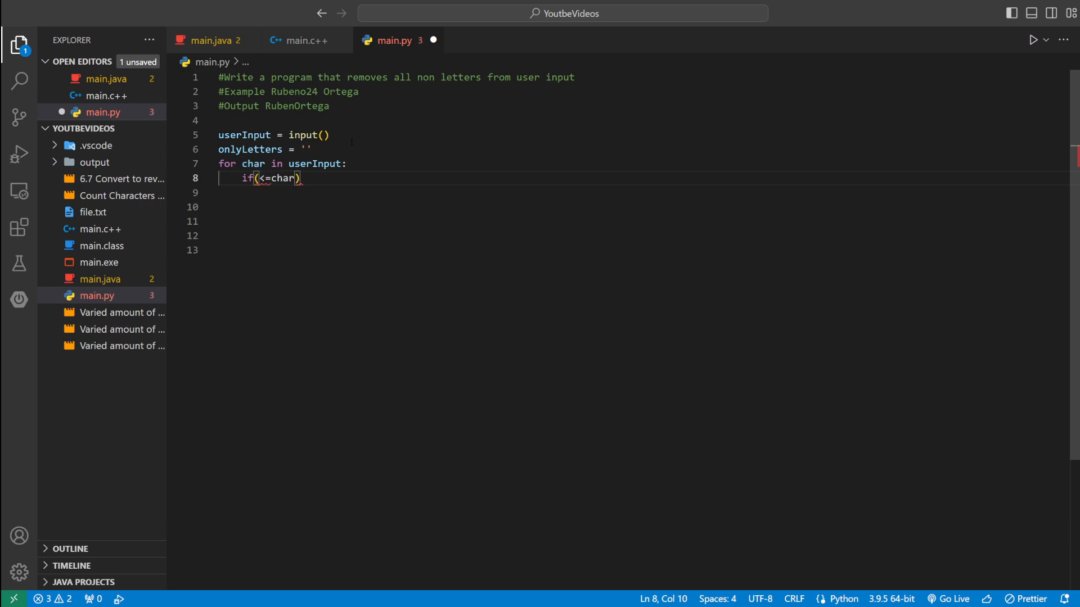
text('')
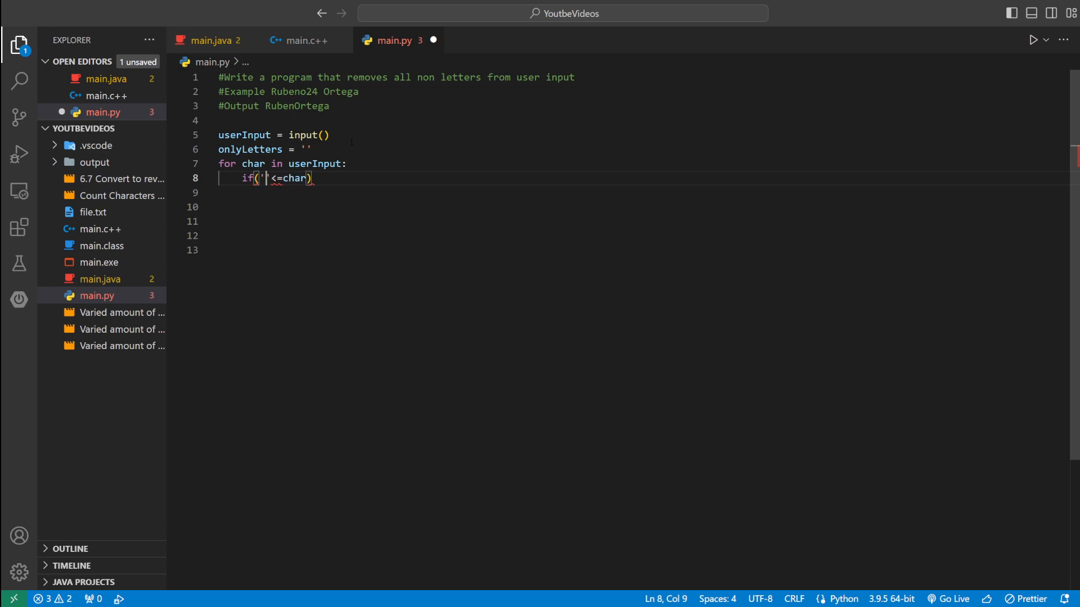
text(A)
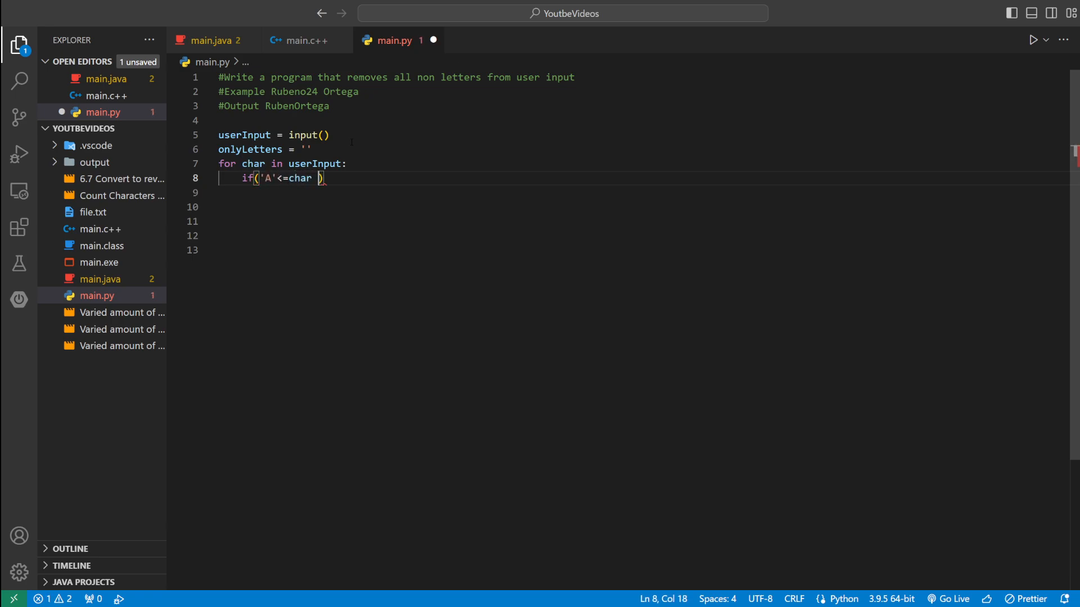
text(<=)
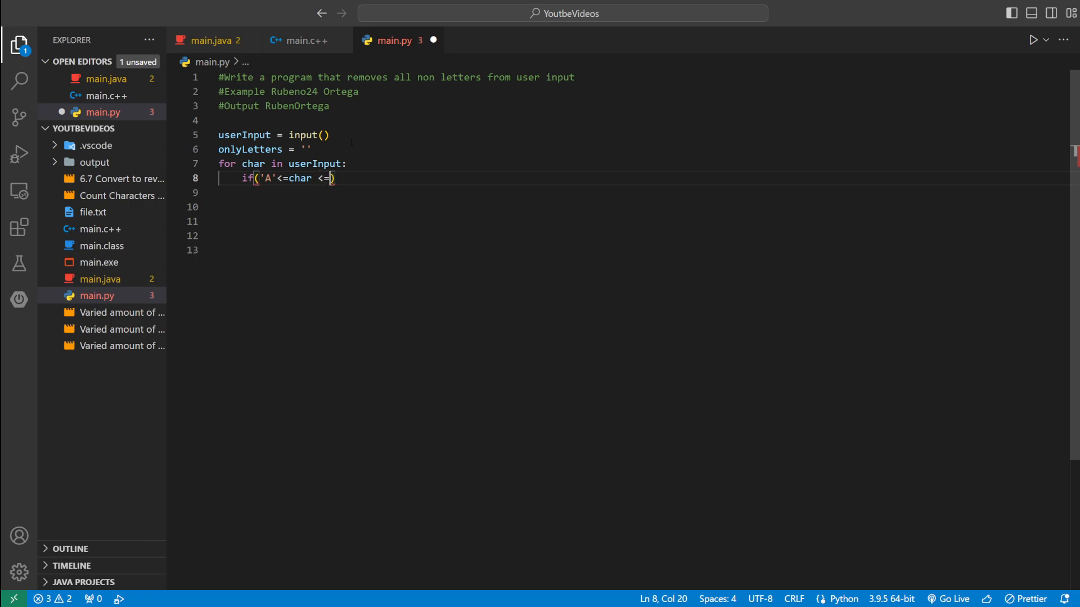
text('Z')
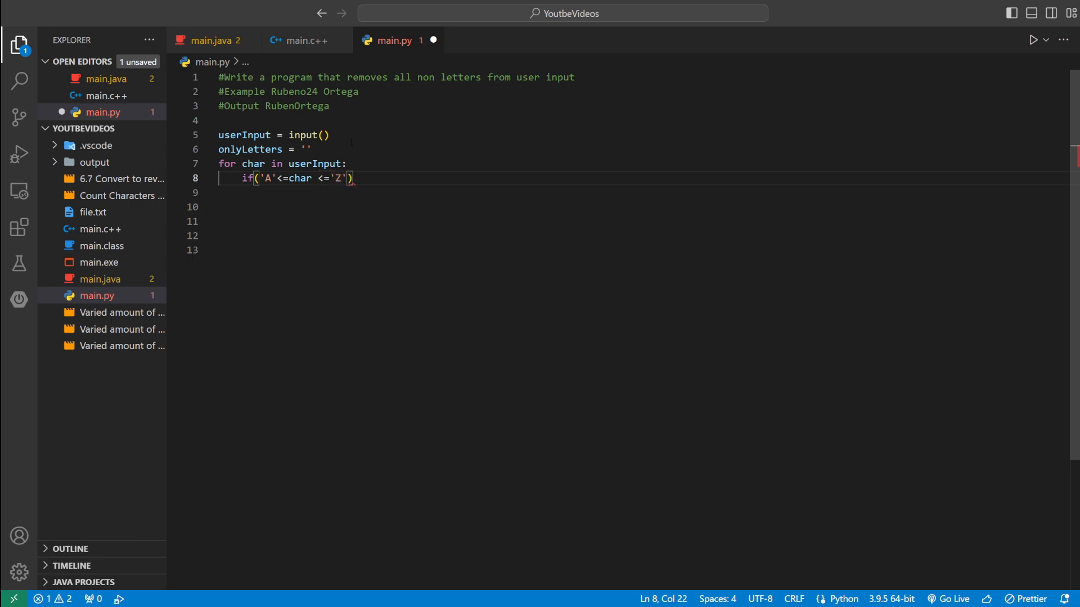
text(or ('A'<=char <='Z)
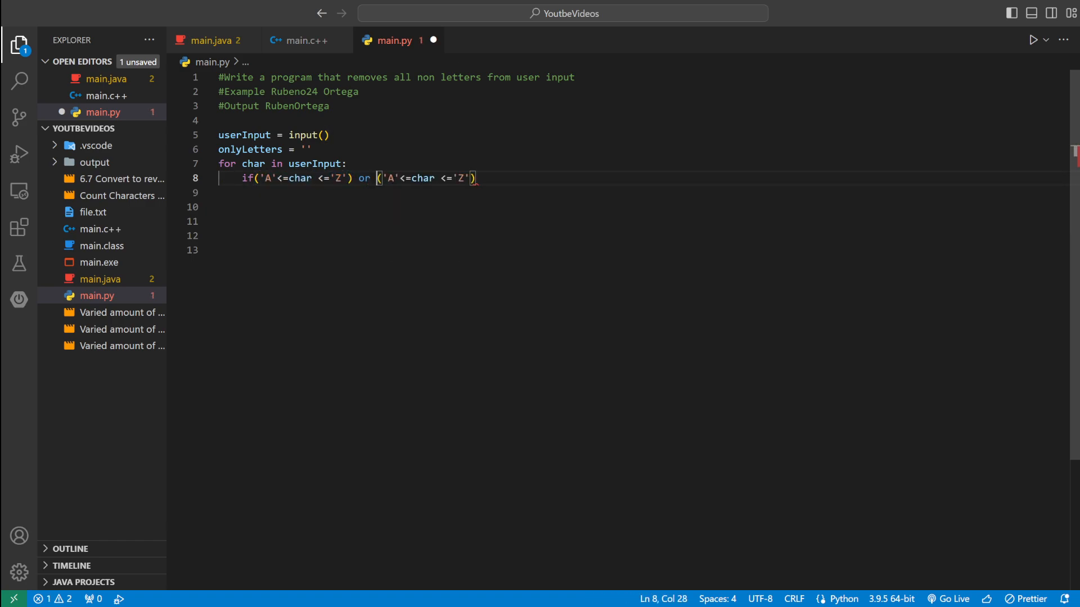
text(a)
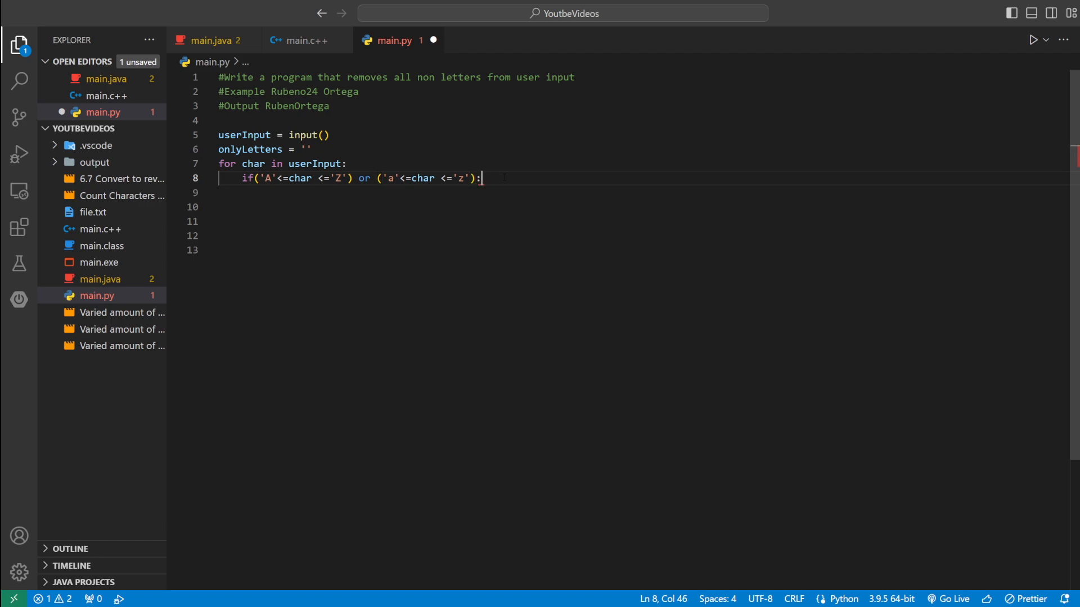
double_click(300, 178)
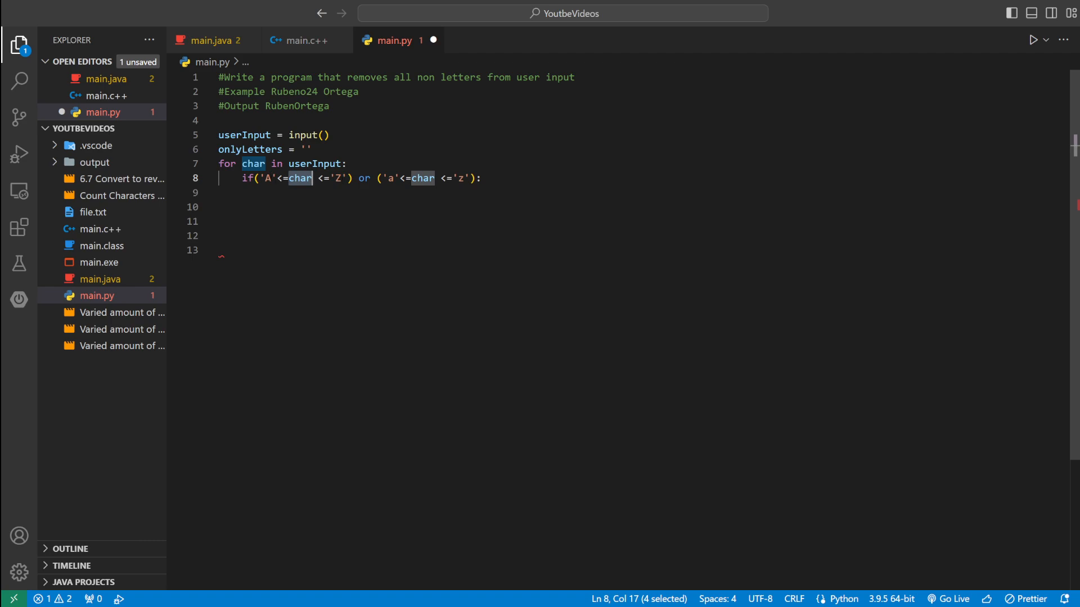
click(483, 179)
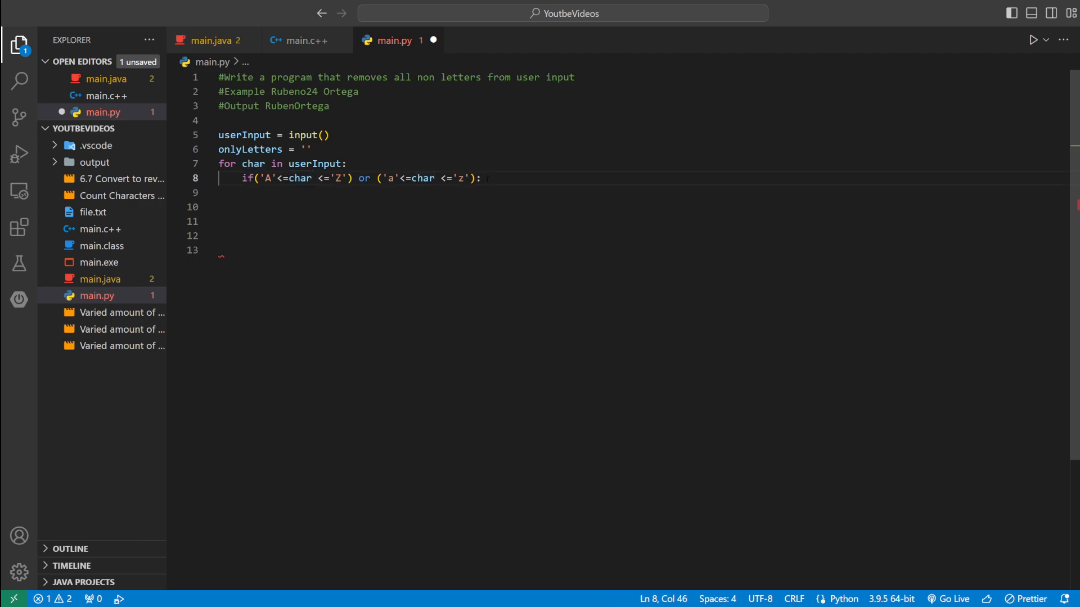
- Append char to onlyLetters inside the if and print onlyLetters after the loop
text(onlyLetters+=)
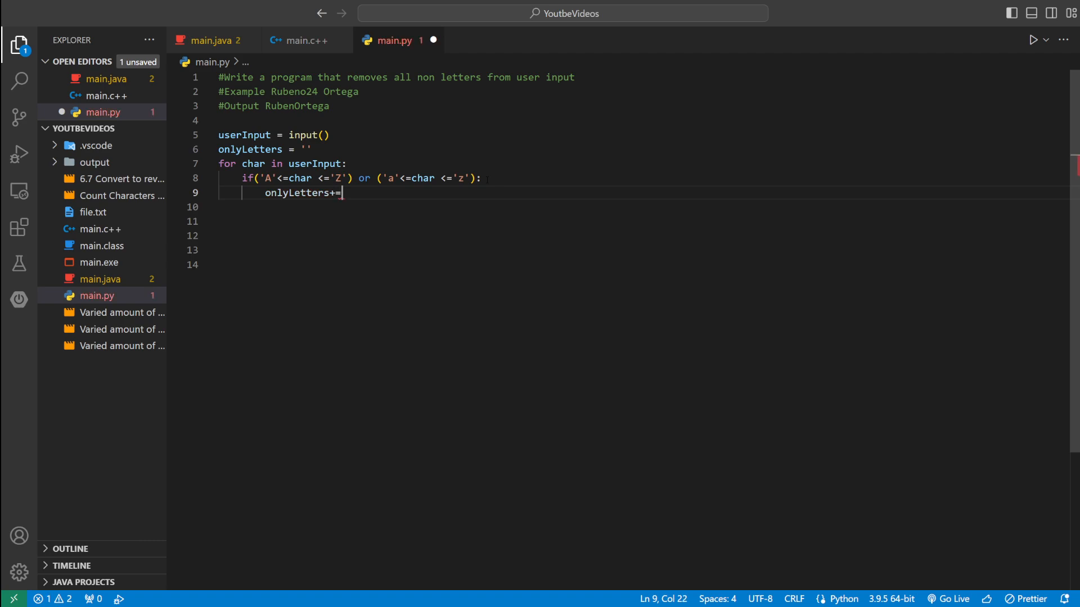
text(char)
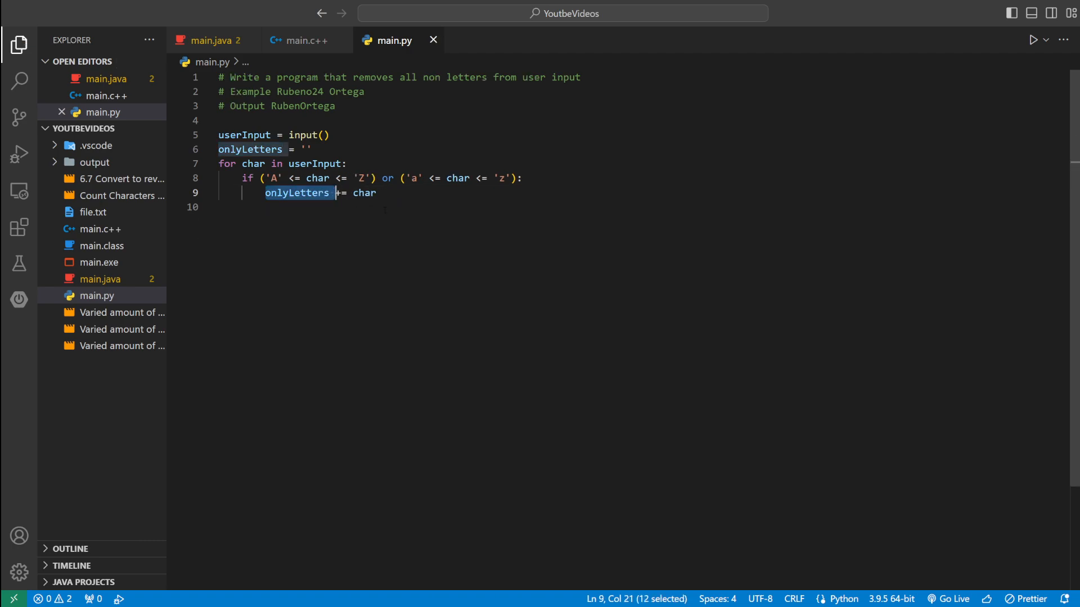
text(print()
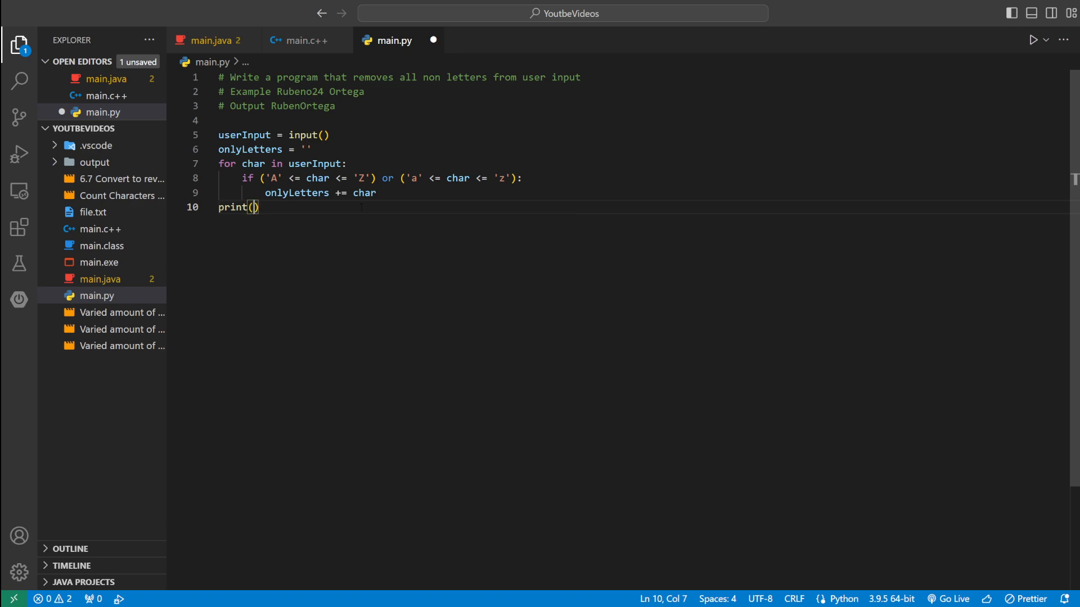
text(onlyLetters)
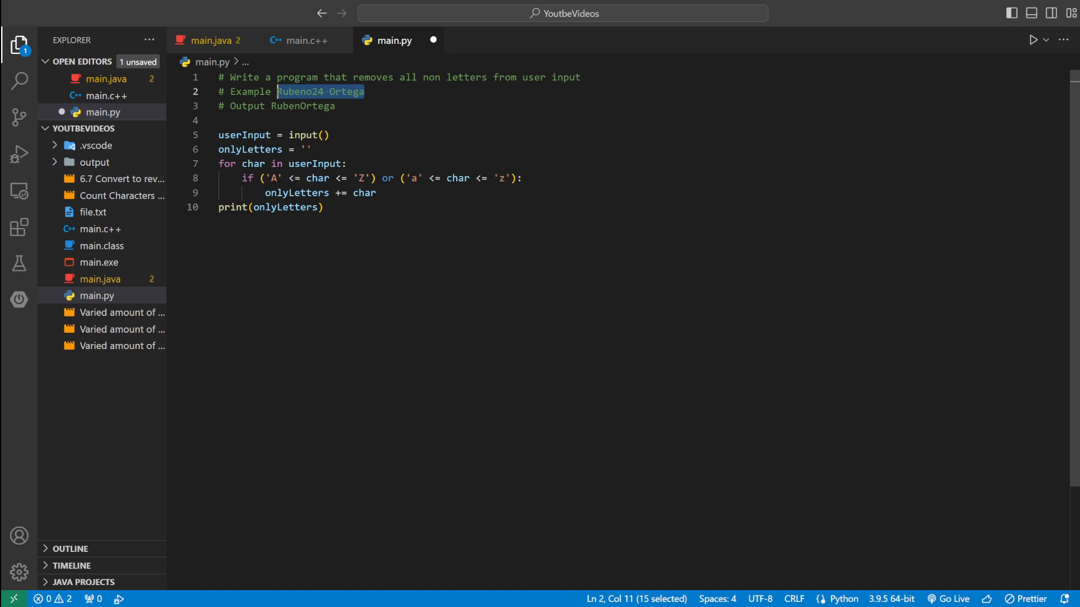
- Run main.py and enter Lebron 23 James, producing LebronJames in the terminal
click(1044, 39)
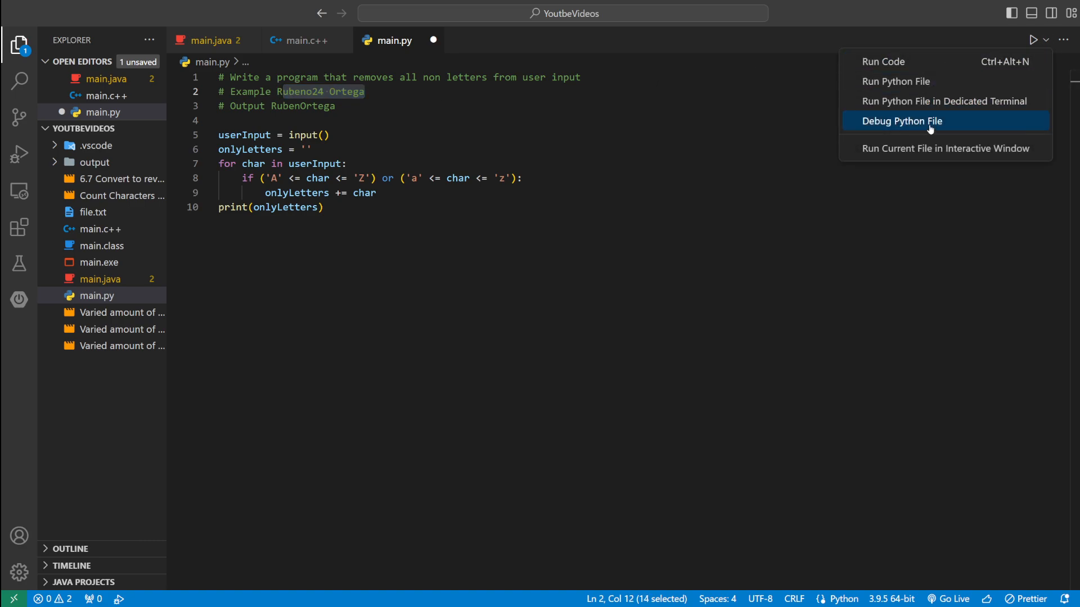
click(896, 81)
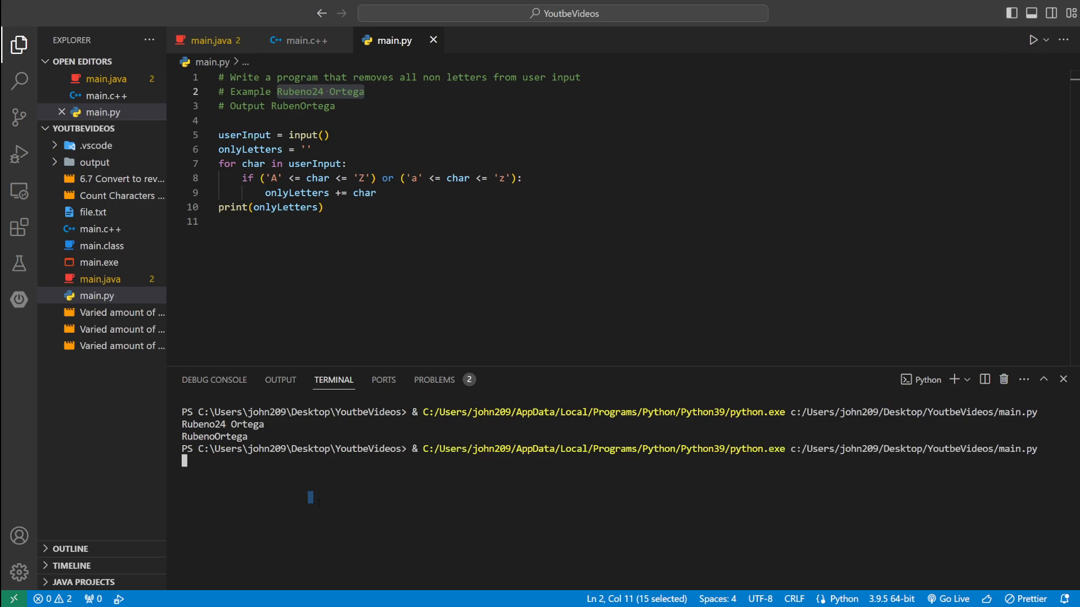
text(Lebron)
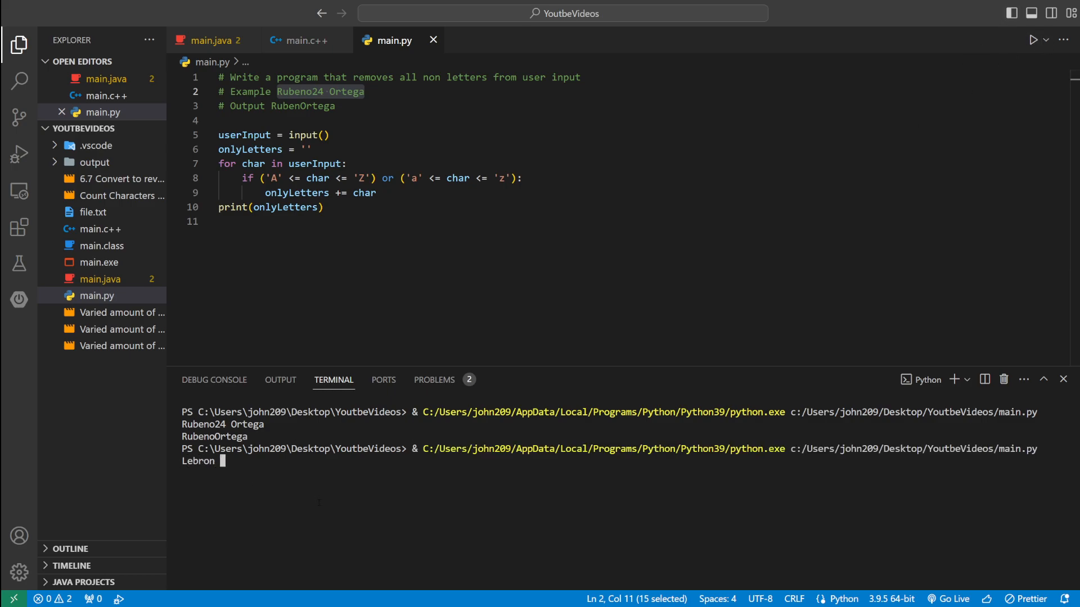
text(23 Jam)
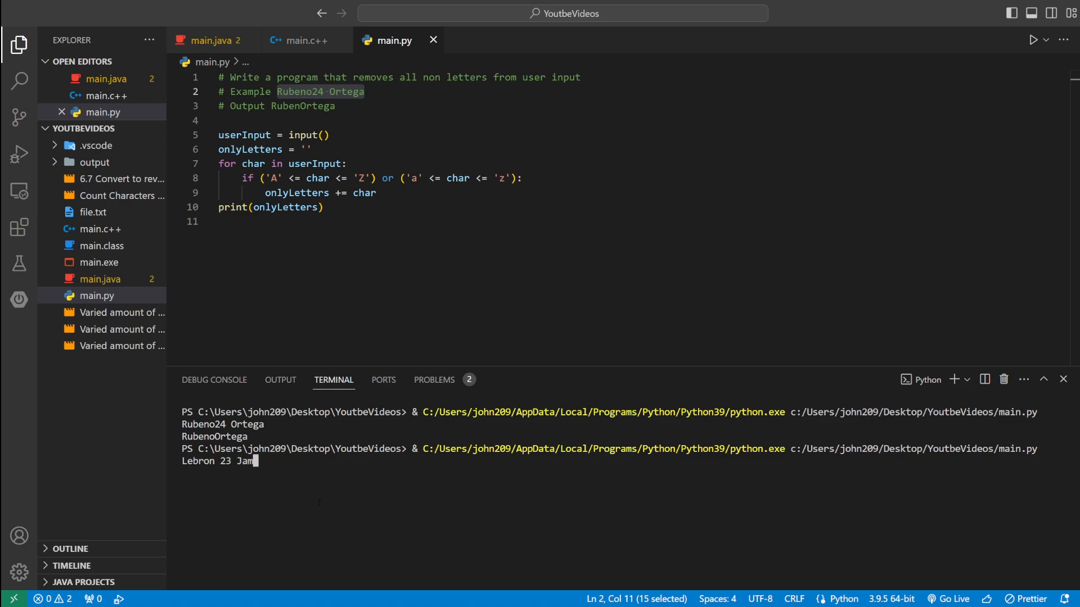
text(es)
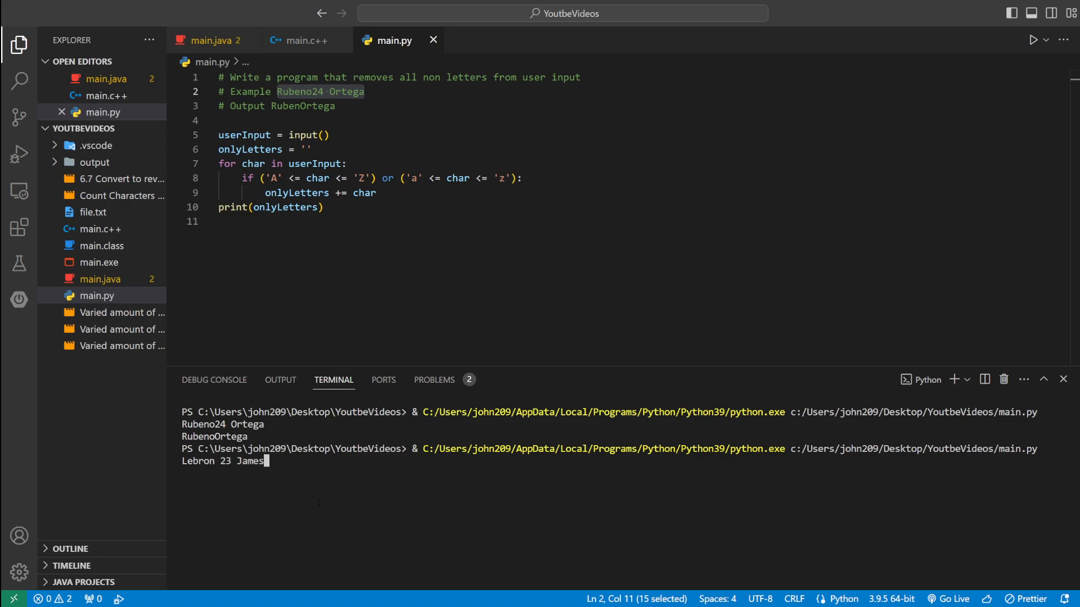
key(Return)
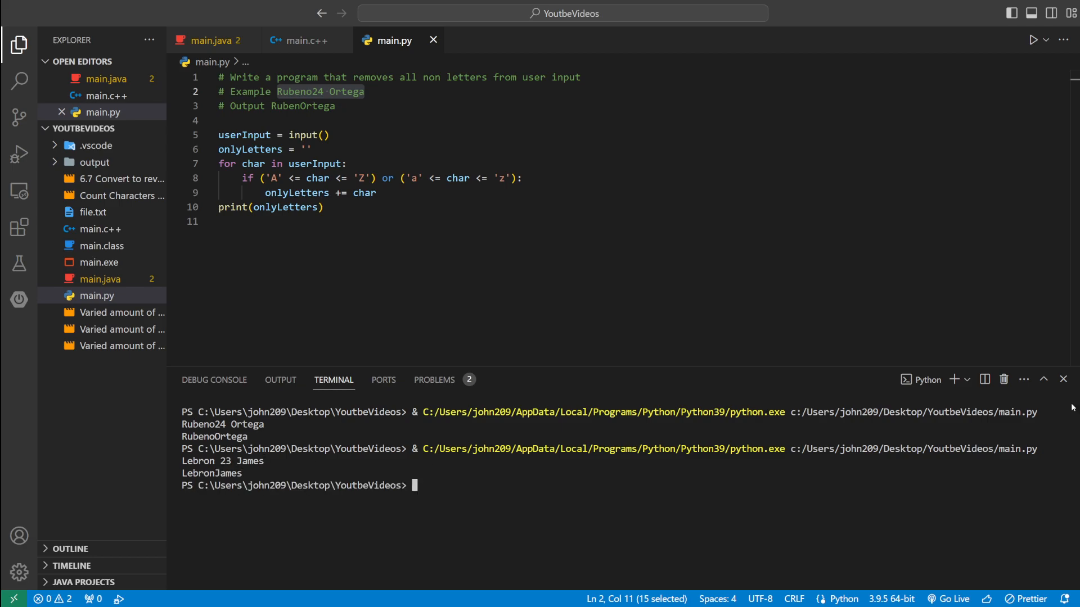